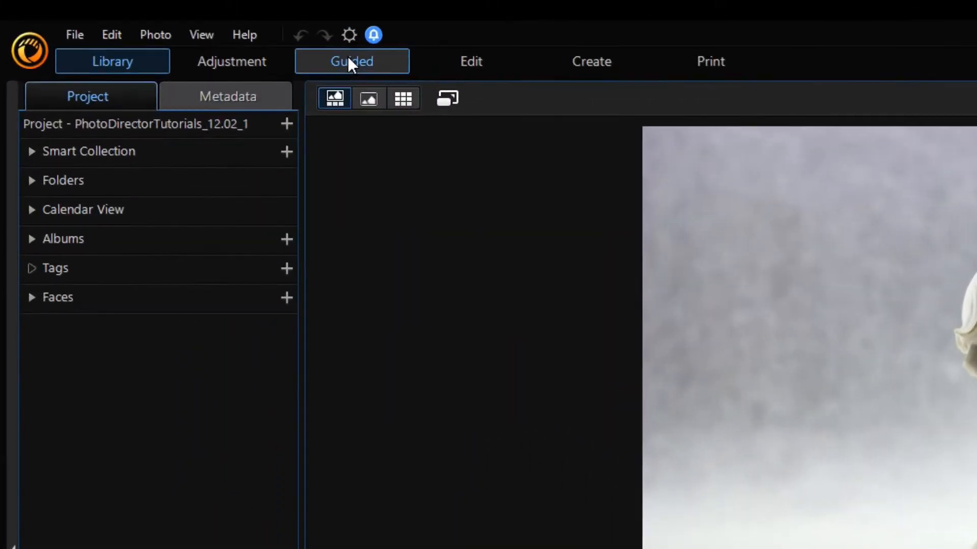
Launch Guided Background Removal and outline the angel statue with a selection.
{"action": "left_click", "coordinate": [352, 61]}
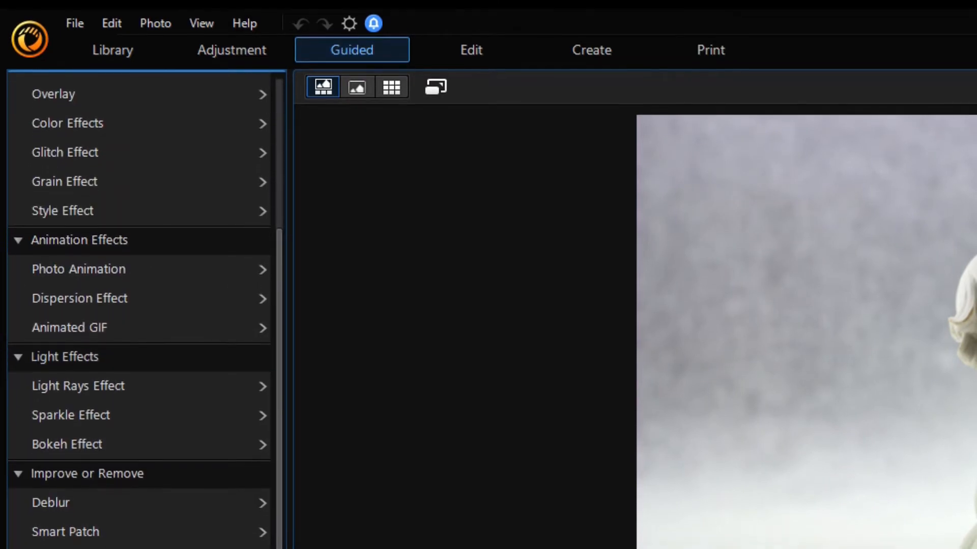
{"action": "scroll", "scroll_direction": "down", "scroll_amount": 3}
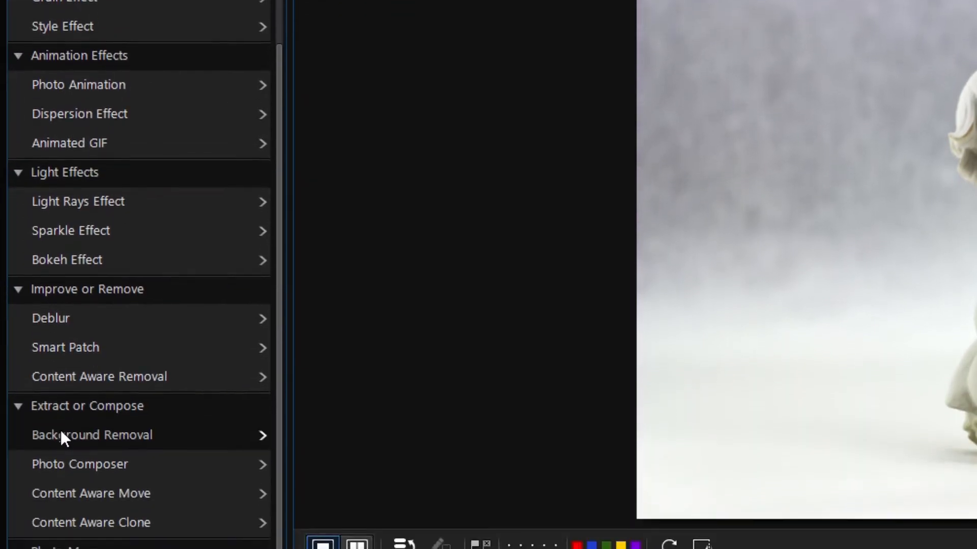
{"action": "left_click", "coordinate": [91, 435]}
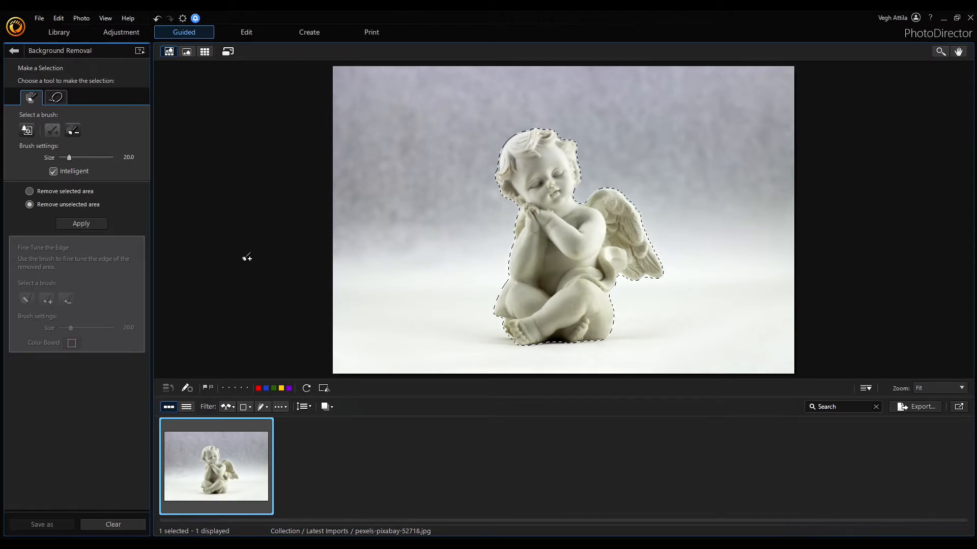
Apply 'Remove unselected area' to cut the angel statue out onto transparency.
{"action": "left_click", "coordinate": [80, 224]}
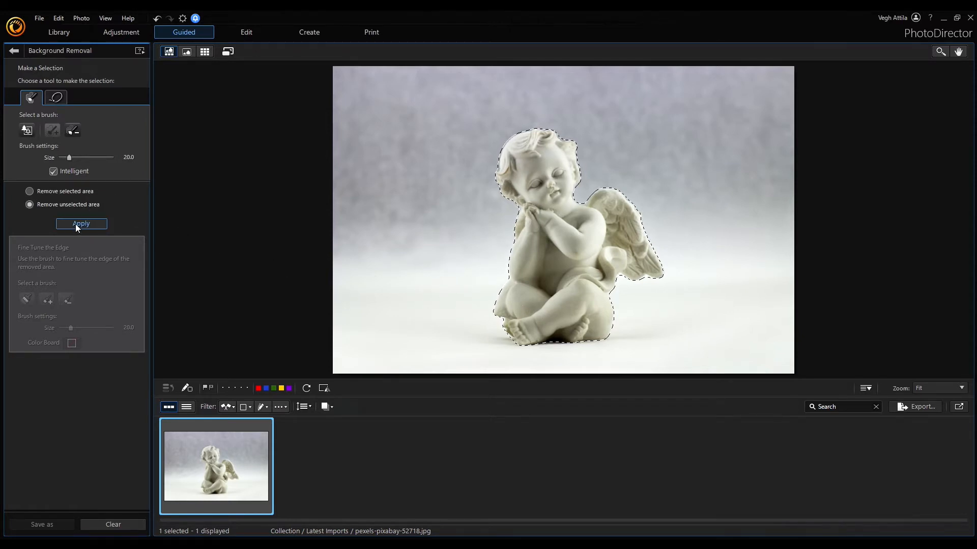
{"action": "left_click", "coordinate": [81, 224]}
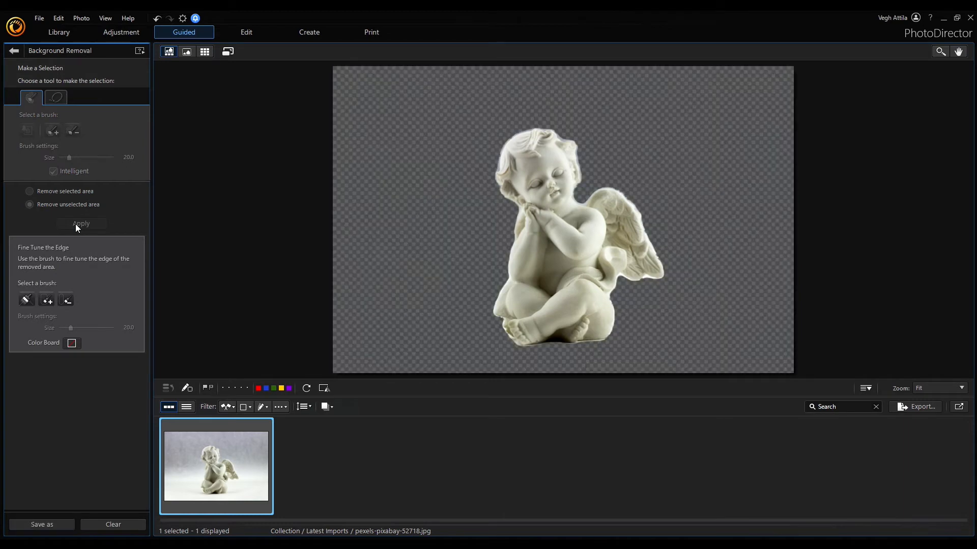
{"action": "mouse_move", "coordinate": [394, 205]}
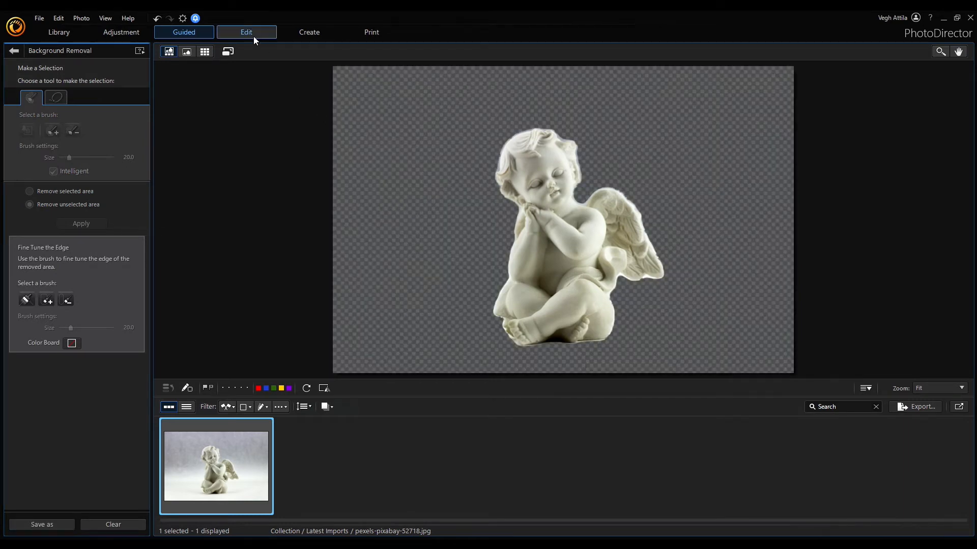
In Edit, add the cut-out angel from the Background Removal Gallery as a photo layer.
{"action": "left_click", "coordinate": [245, 32]}
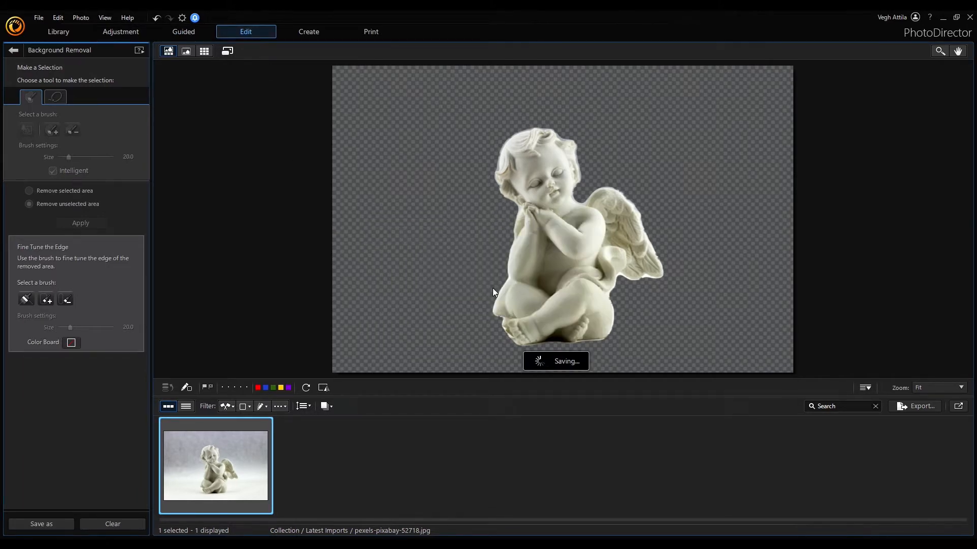
{"action": "left_click", "coordinate": [13, 50]}
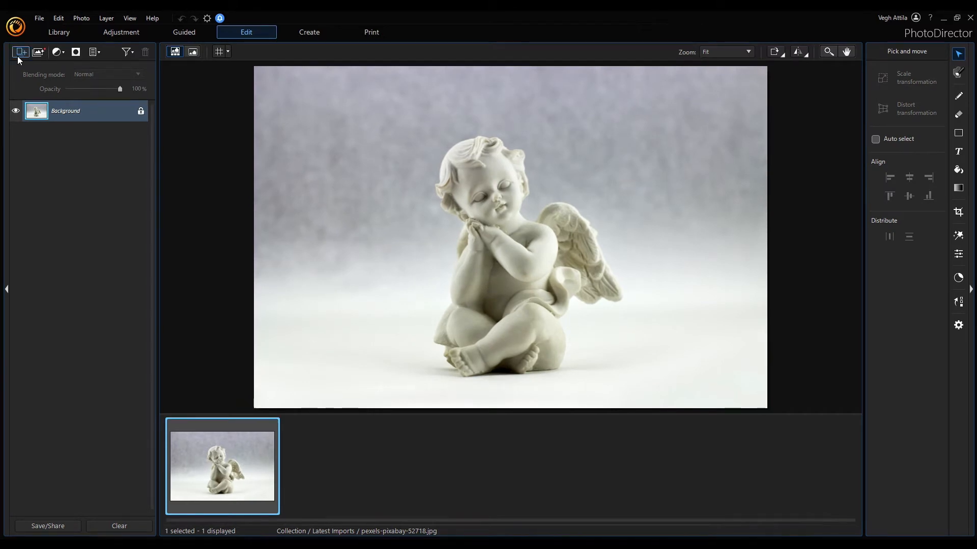
{"action": "left_click", "coordinate": [20, 52]}
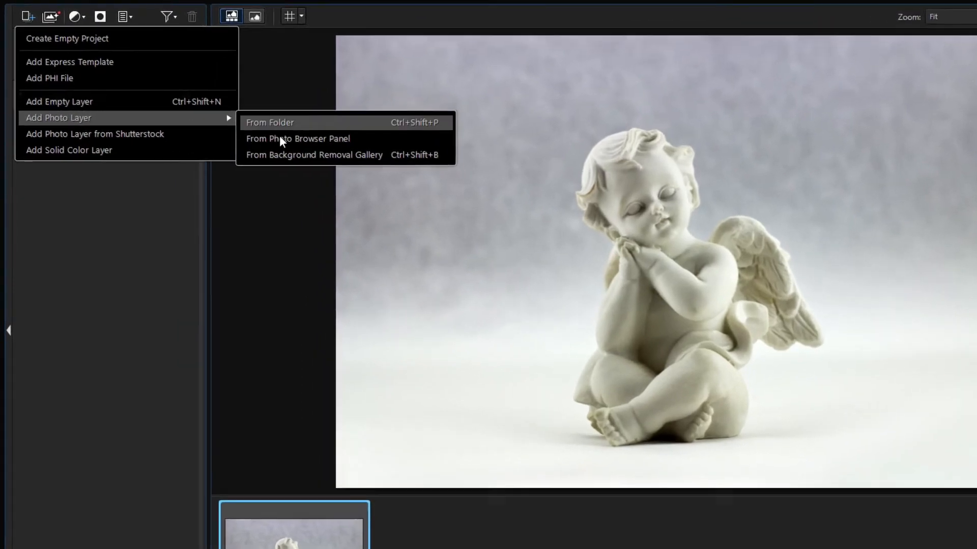
{"action": "left_click", "coordinate": [314, 155]}
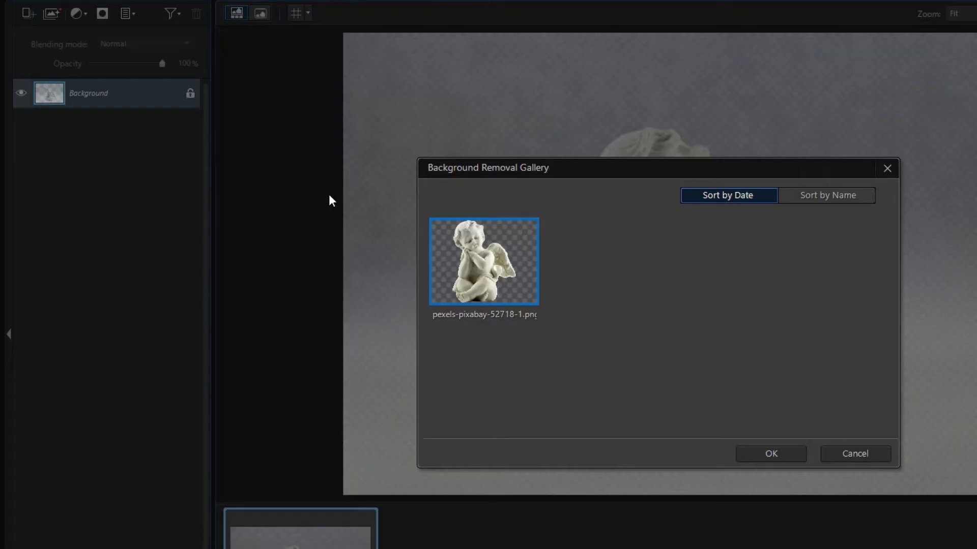
{"action": "mouse_move", "coordinate": [665, 390]}
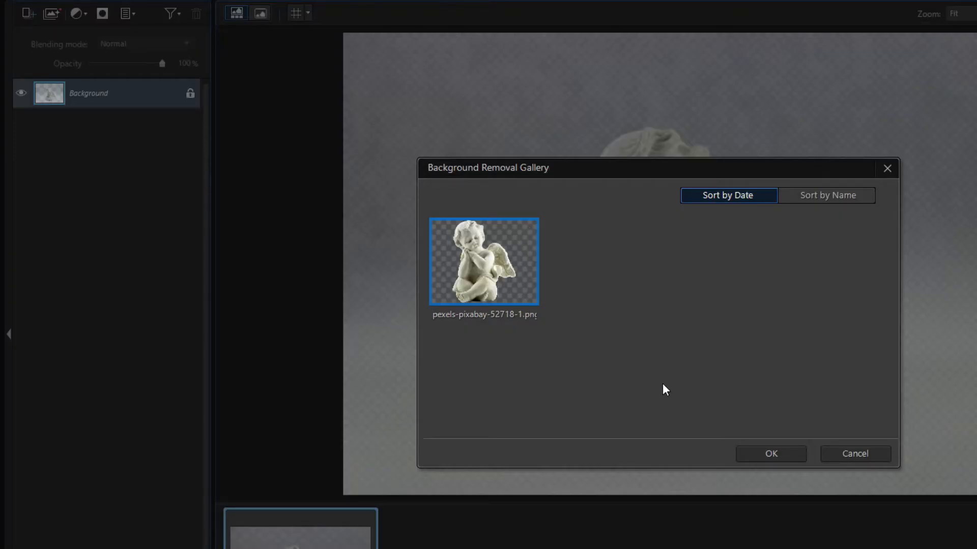
{"action": "left_click", "coordinate": [771, 454]}
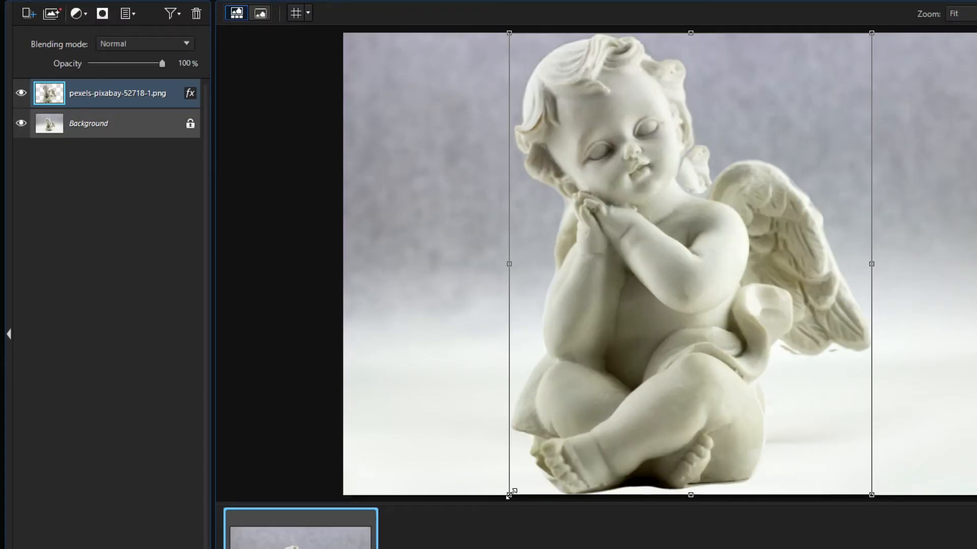
Shrink the cut-out angel, then unlock and delete the original Background layer.
{"action": "left_click_drag", "start_coordinate": [685, 250], "coordinate": [773, 190]}
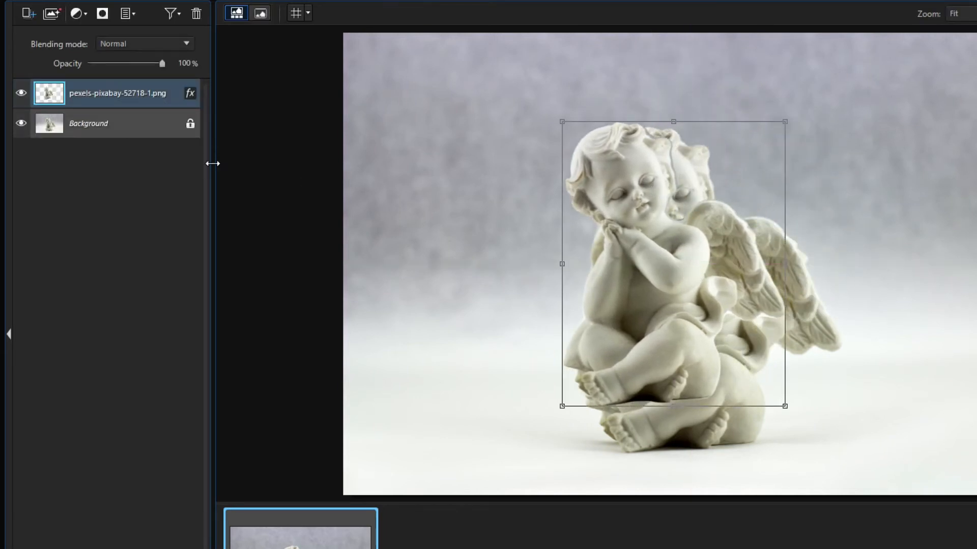
{"action": "left_click", "coordinate": [191, 123]}
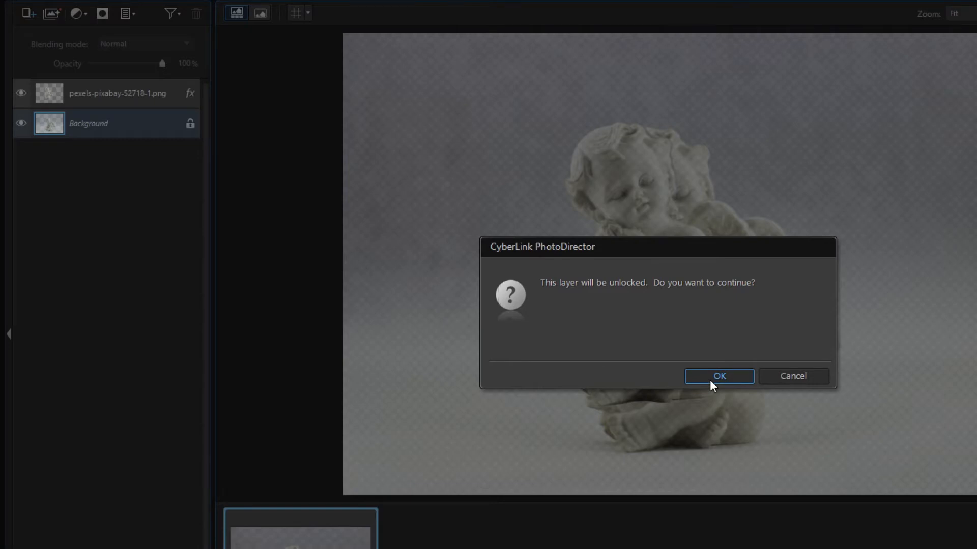
{"action": "left_click", "coordinate": [719, 375]}
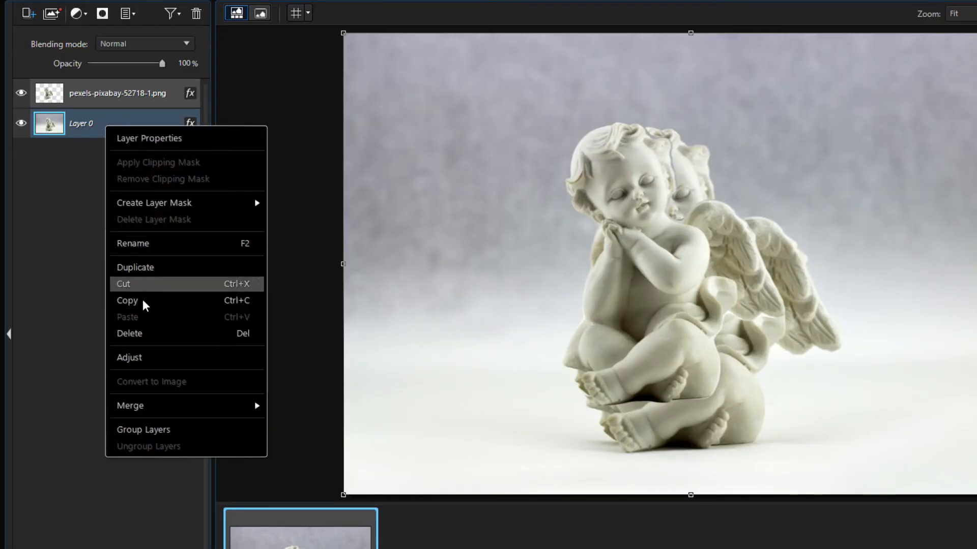
{"action": "left_click", "coordinate": [123, 283]}
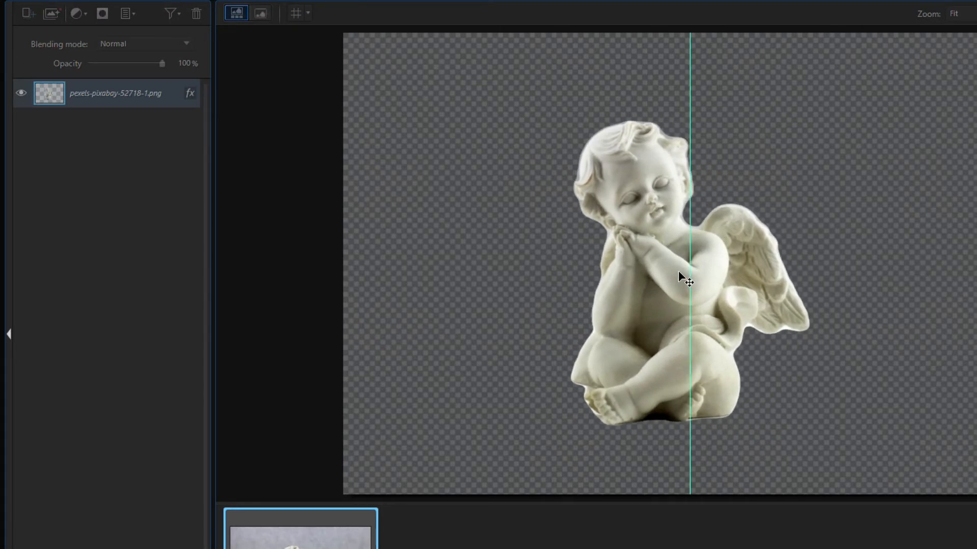
Snap the angel to the canvas centre guide and show the Layers panel's add-layer menu.
{"action": "left_click_drag", "start_coordinate": [682, 280], "coordinate": [695, 279]}
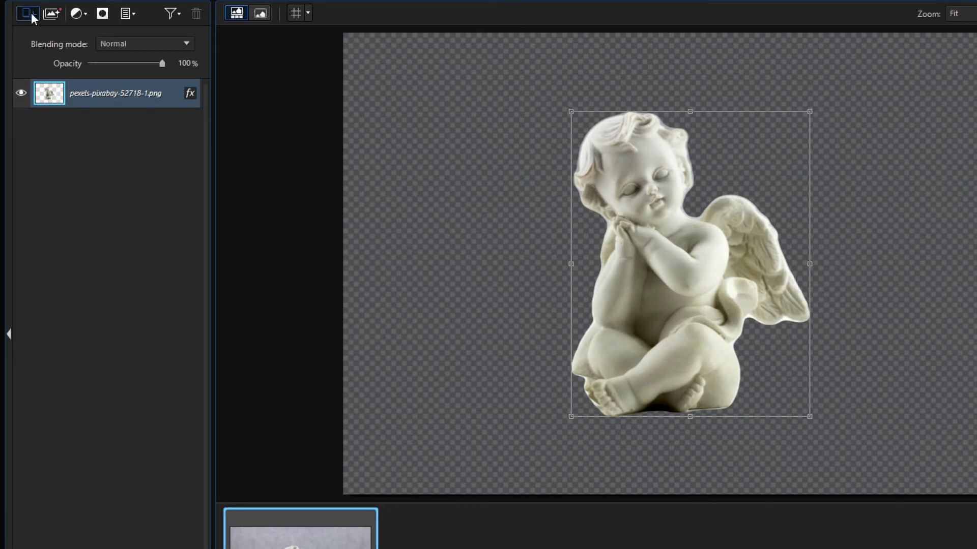
{"action": "left_click", "coordinate": [28, 12]}
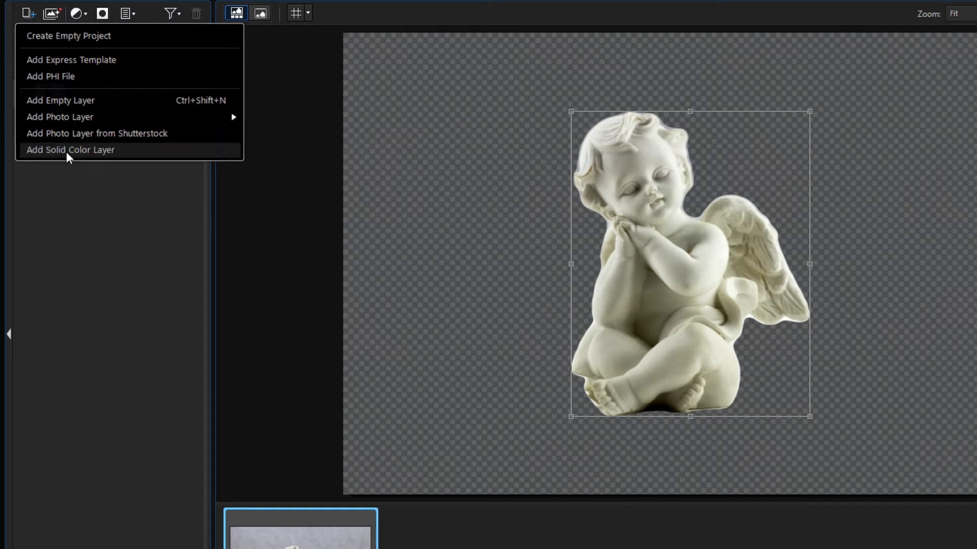
Add a darkened blue solid color layer and move it beneath the angel layer.
{"action": "left_click", "coordinate": [71, 150]}
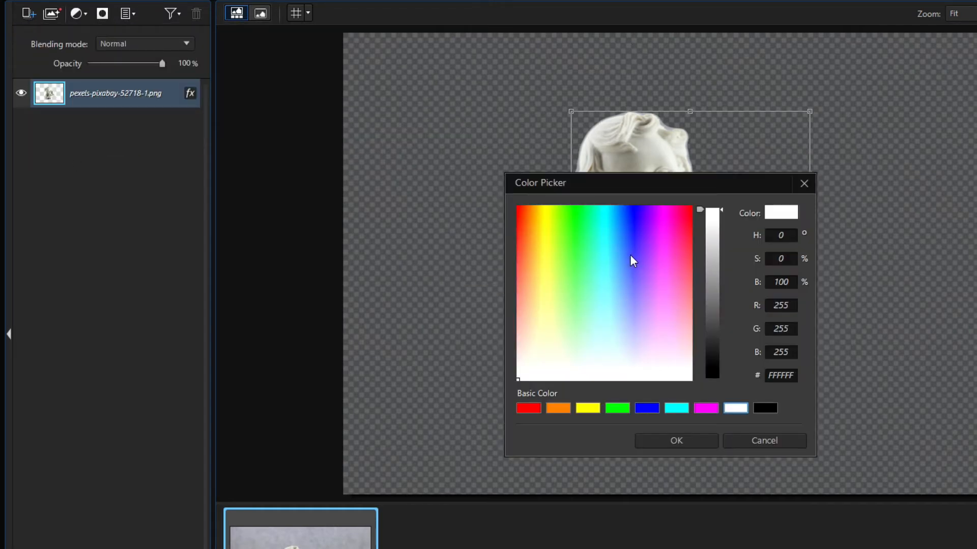
{"action": "left_click", "coordinate": [623, 259]}
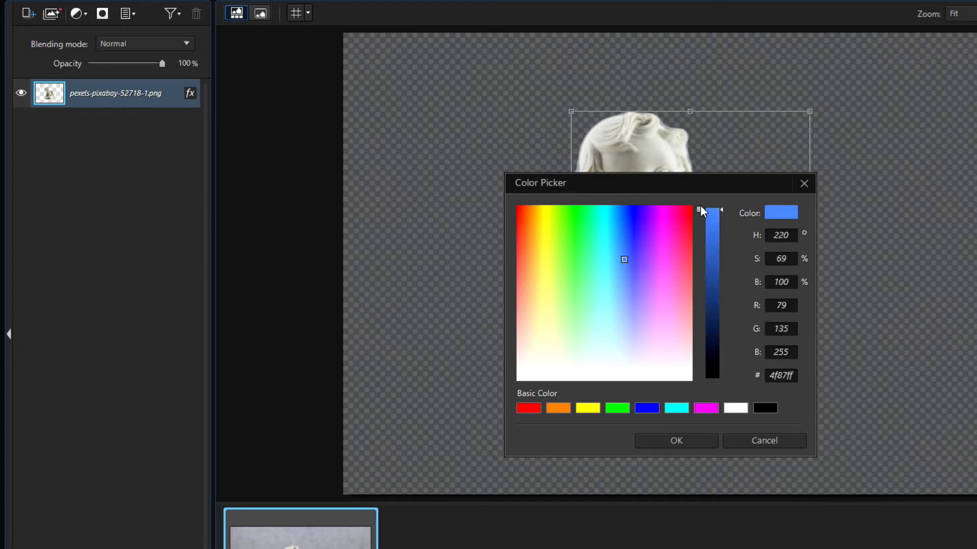
{"action": "left_click_drag", "start_coordinate": [700, 210], "coordinate": [700, 272]}
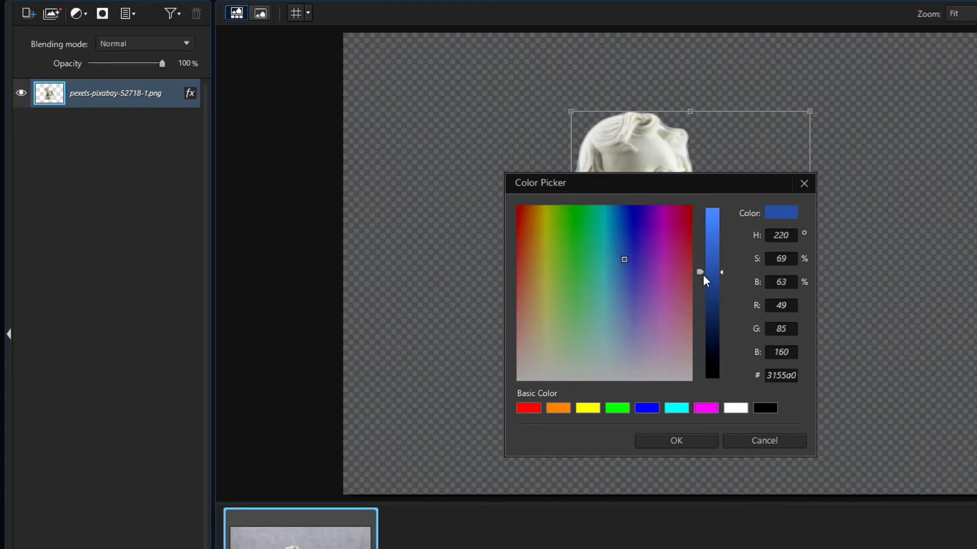
{"action": "left_click", "coordinate": [676, 440]}
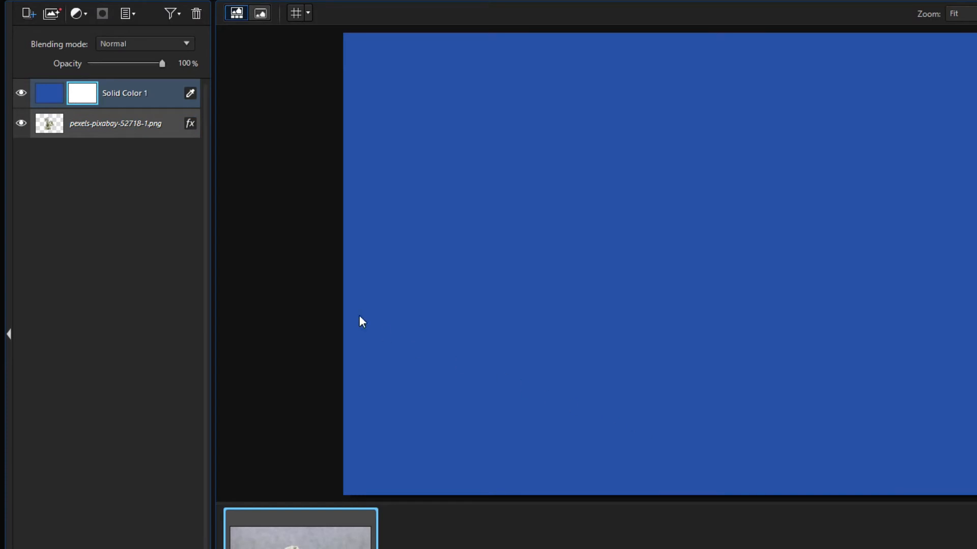
{"action": "left_click", "coordinate": [114, 123]}
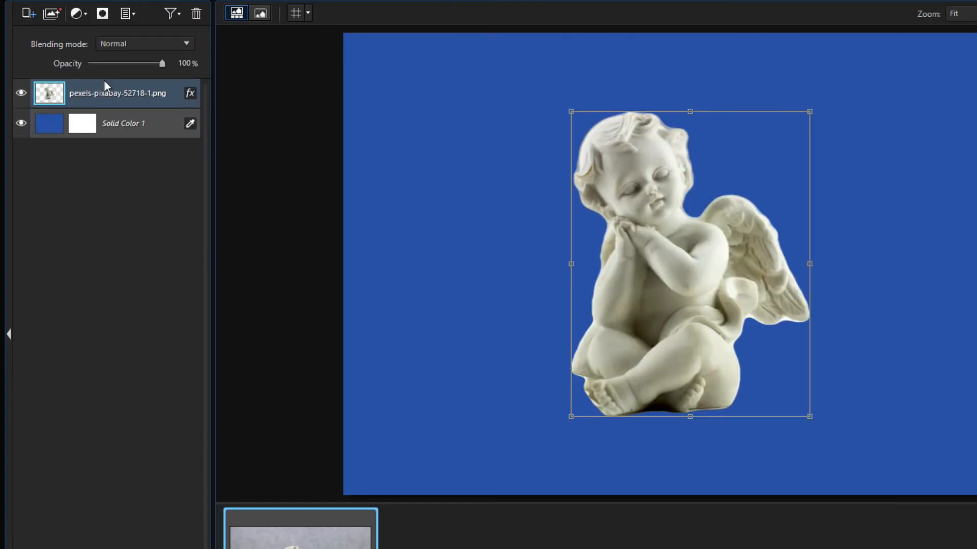
{"action": "left_click", "coordinate": [82, 123]}
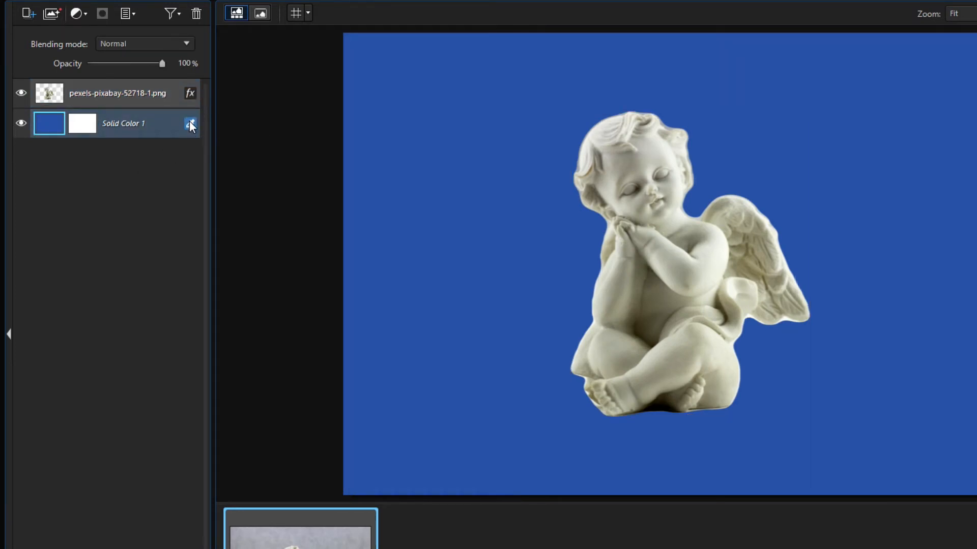
Darken the blue background to navy, then bring up the angel layer's effect settings.
{"action": "left_click", "coordinate": [191, 123]}
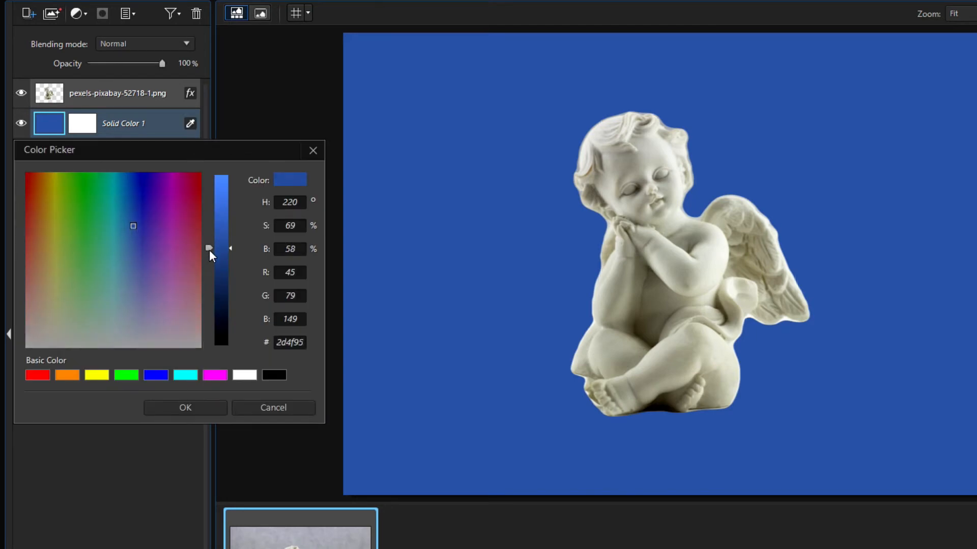
{"action": "left_click_drag", "start_coordinate": [209, 248], "coordinate": [210, 285]}
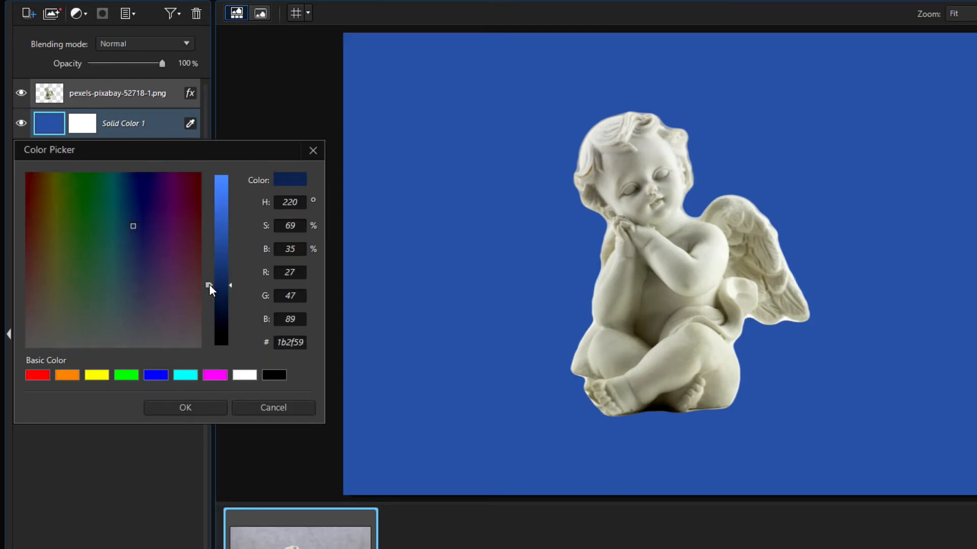
{"action": "left_click", "coordinate": [184, 408]}
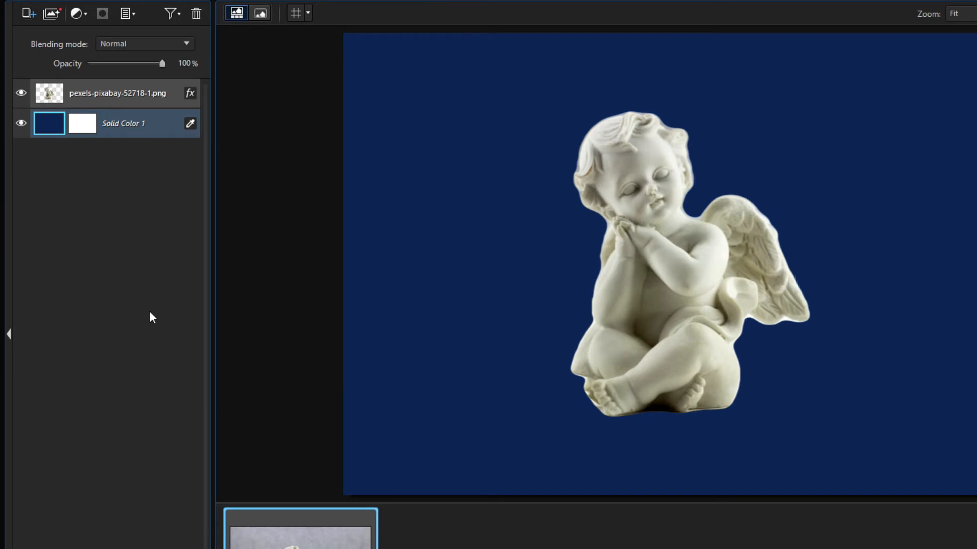
{"action": "mouse_move", "coordinate": [124, 269]}
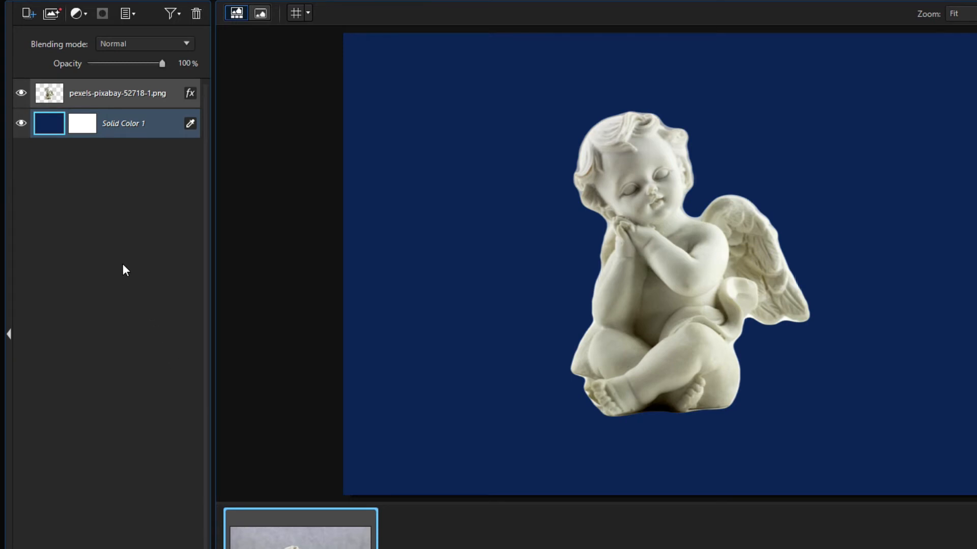
{"action": "mouse_move", "coordinate": [537, 283]}
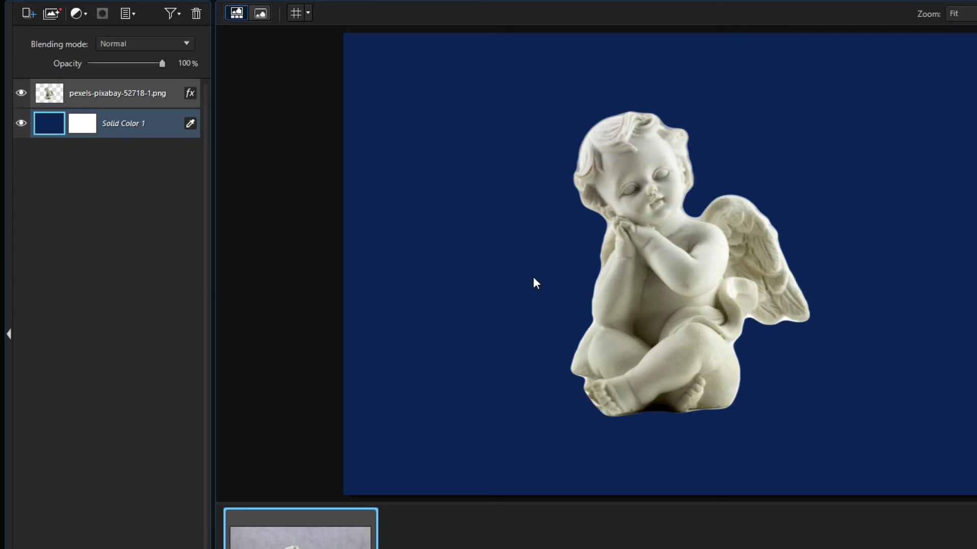
{"action": "left_click", "coordinate": [117, 92]}
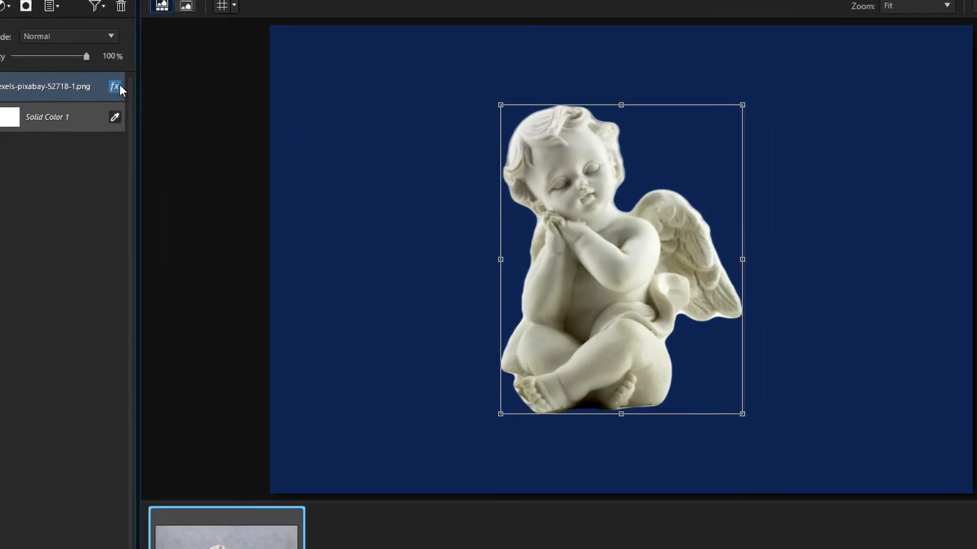
{"action": "left_click", "coordinate": [114, 86]}
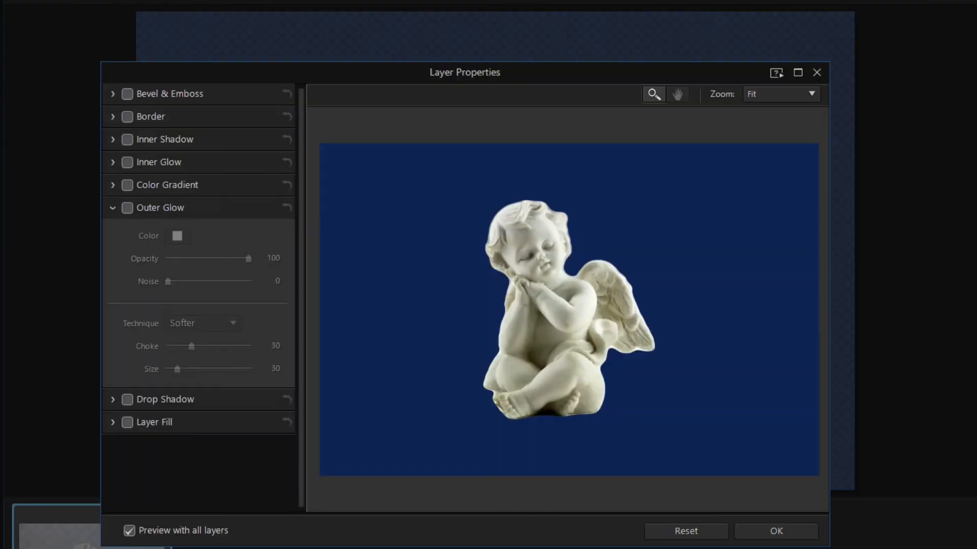
Enable a white Outer Glow on the angel and zoom into the preview.
{"action": "left_click", "coordinate": [128, 208]}
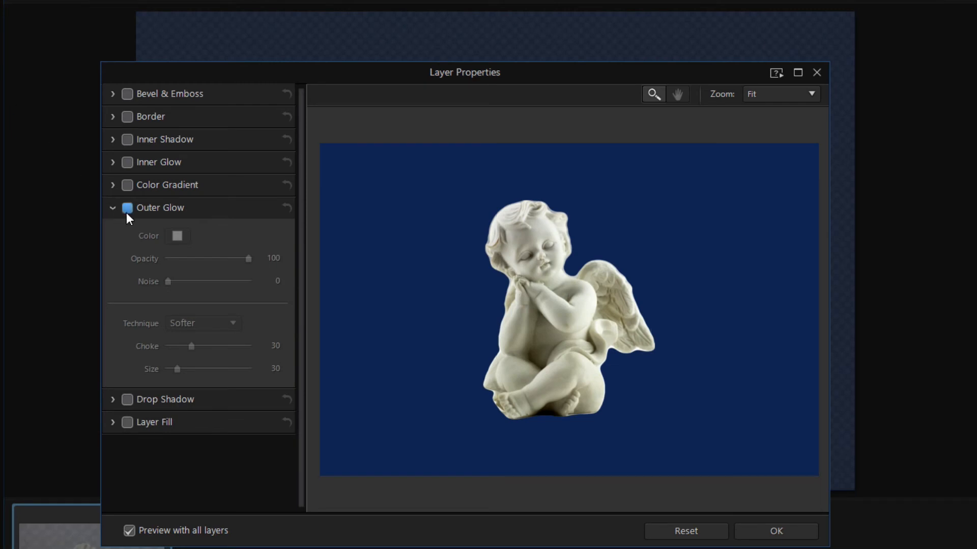
{"action": "left_click", "coordinate": [128, 208]}
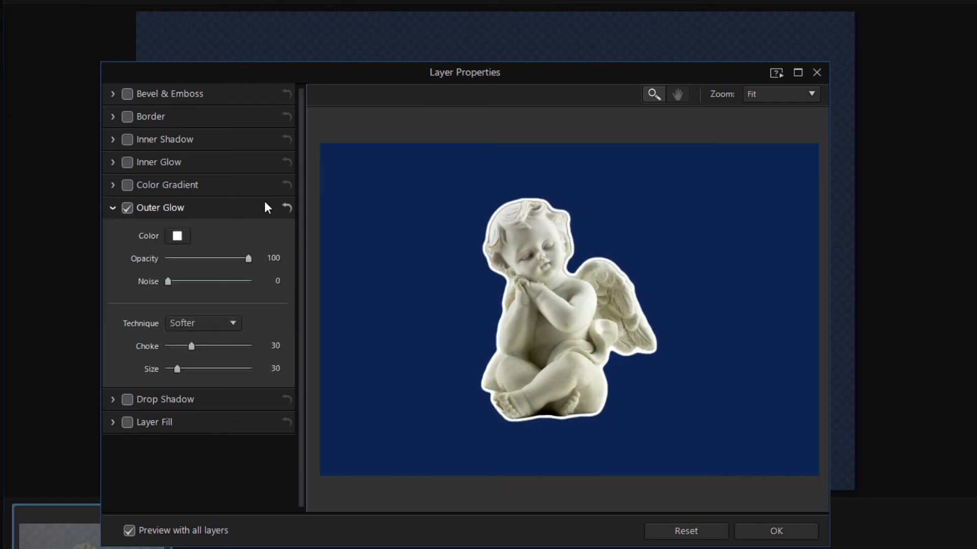
{"action": "left_click", "coordinate": [652, 94]}
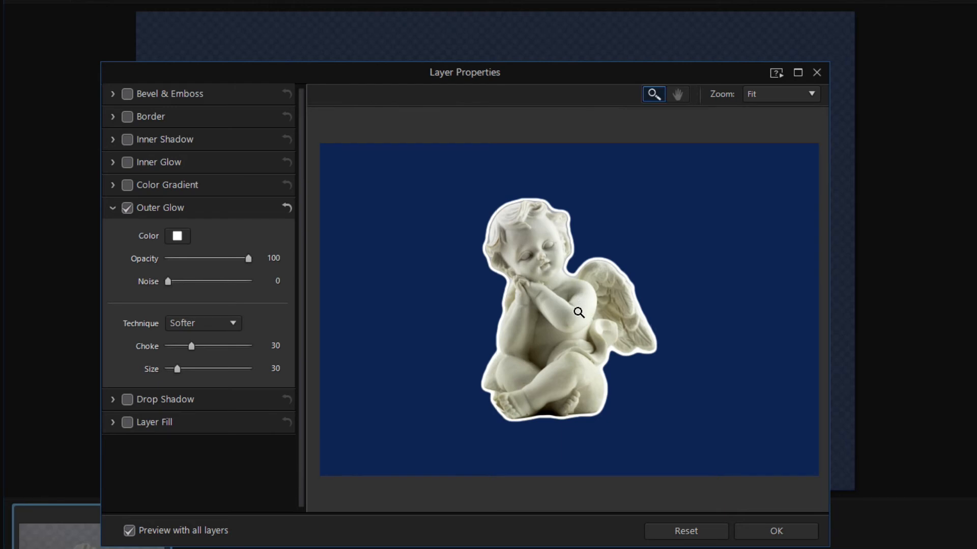
{"action": "left_click", "coordinate": [577, 312]}
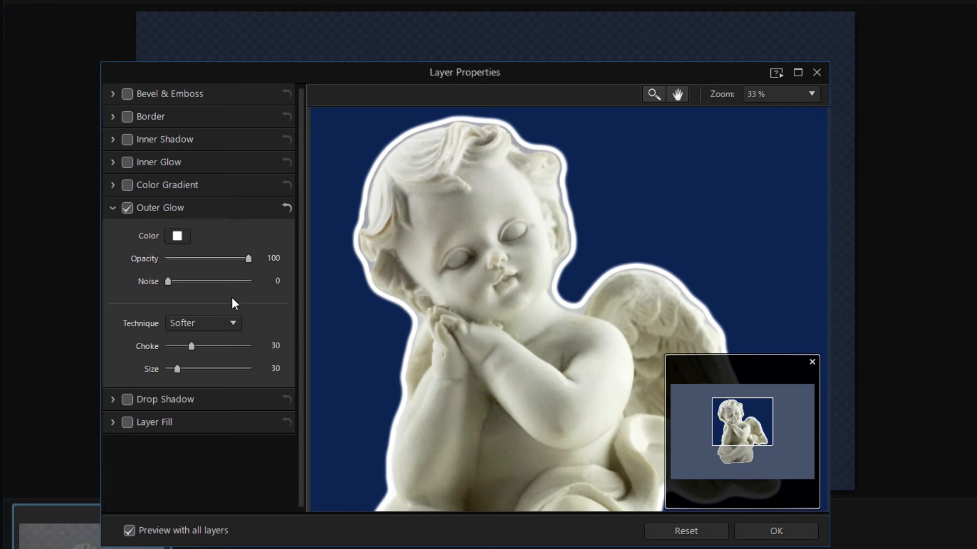
Adjust the Outer Glow Size slider, settling at 125.
{"action": "left_click_drag", "start_coordinate": [176, 369], "coordinate": [179, 368]}
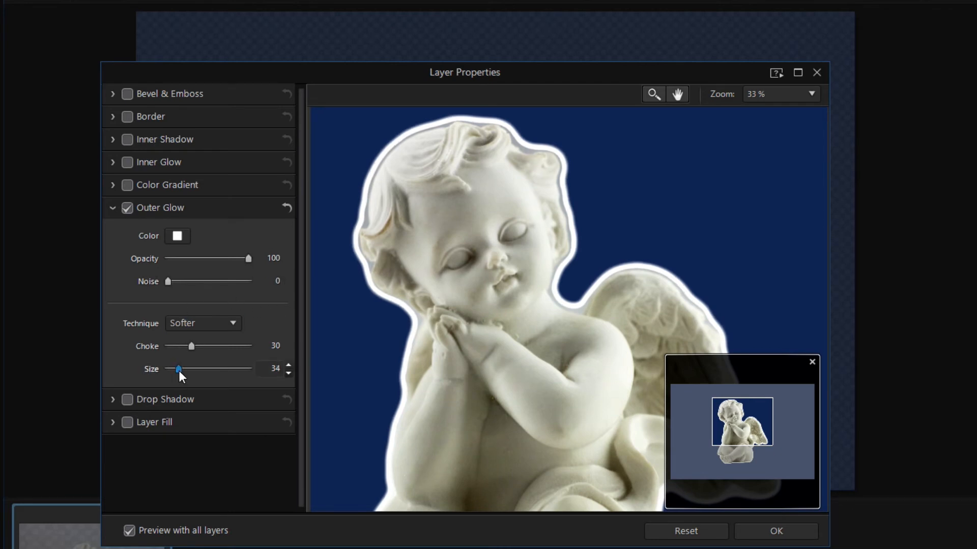
{"action": "left_click_drag", "start_coordinate": [178, 369], "coordinate": [219, 368]}
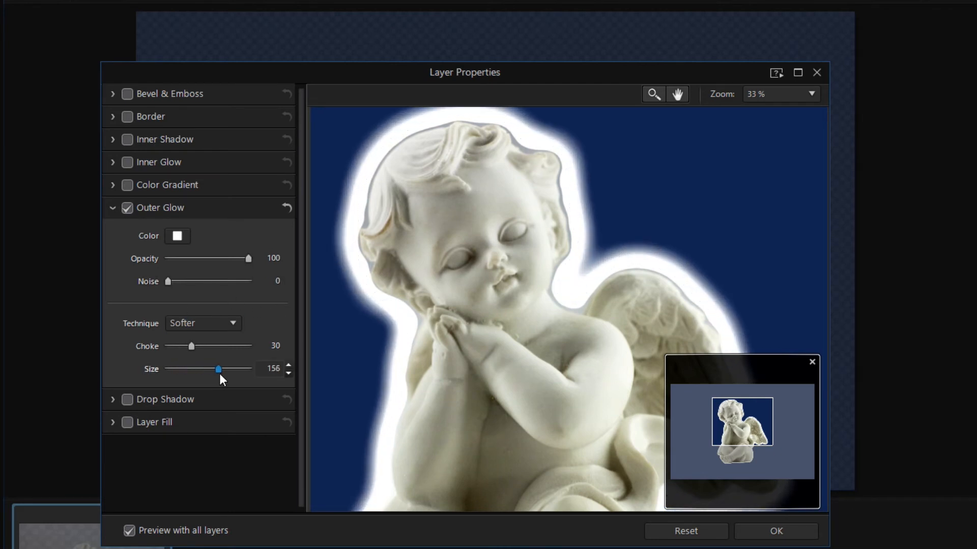
{"action": "left_click_drag", "start_coordinate": [219, 368], "coordinate": [225, 369]}
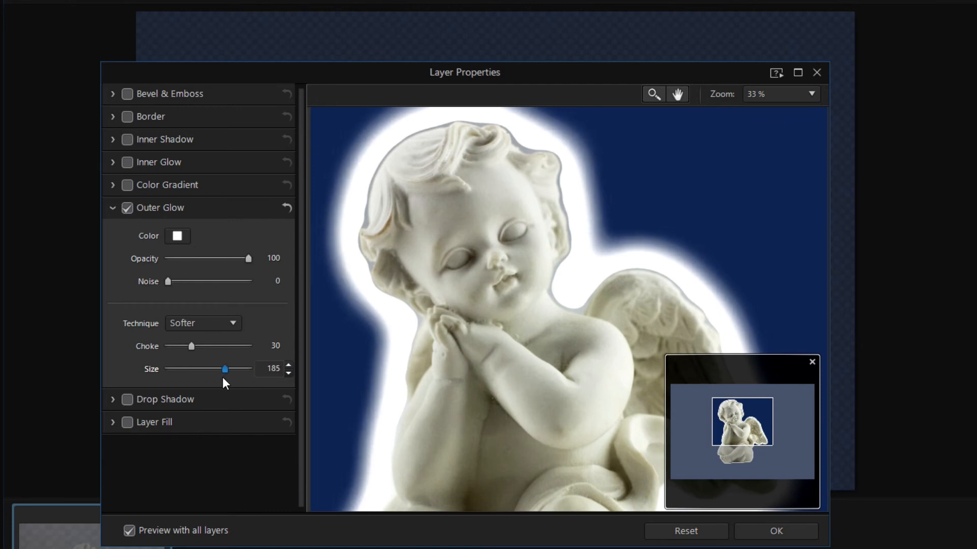
{"action": "left_click_drag", "start_coordinate": [225, 369], "coordinate": [208, 369]}
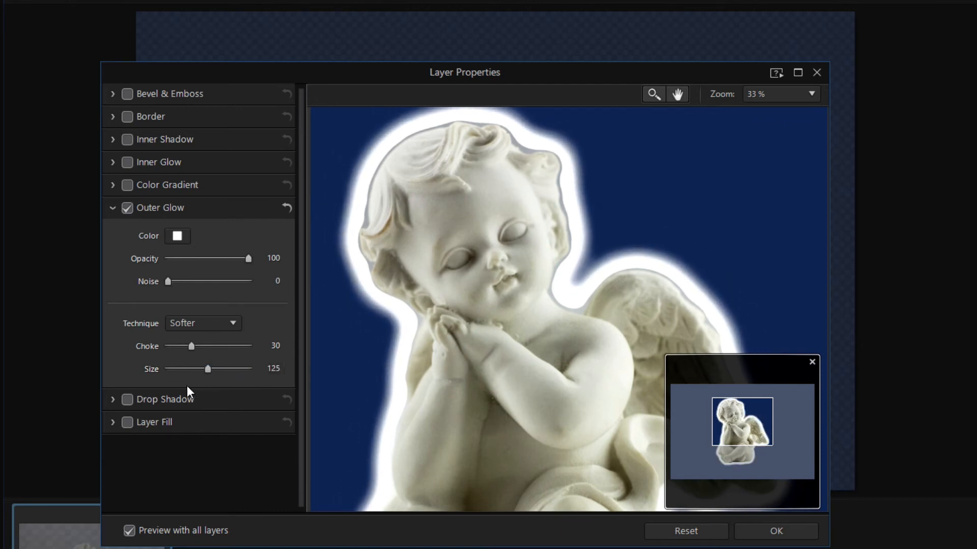
Tune the Outer Glow Choke slider, settling at 48.
{"action": "left_click_drag", "start_coordinate": [192, 346], "coordinate": [208, 346]}
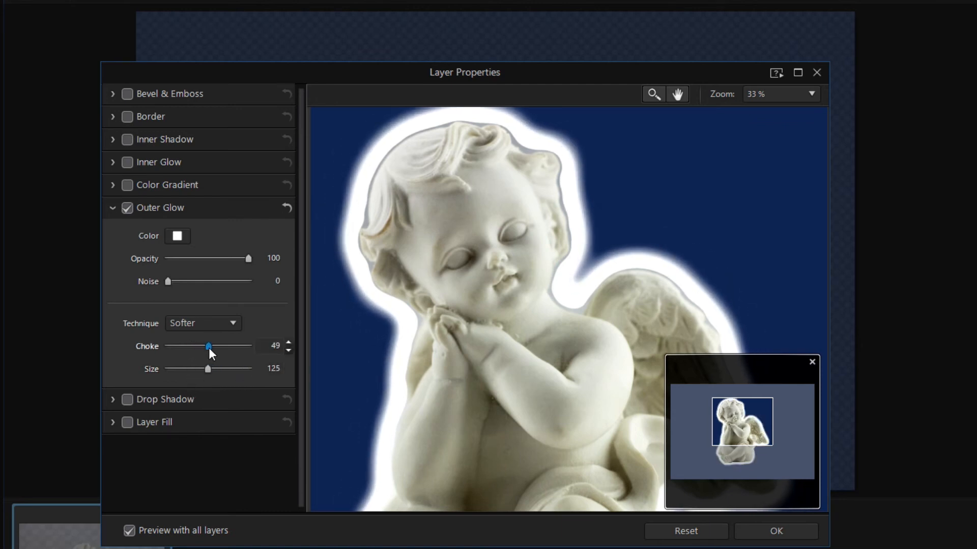
{"action": "left_click_drag", "start_coordinate": [208, 346], "coordinate": [184, 346]}
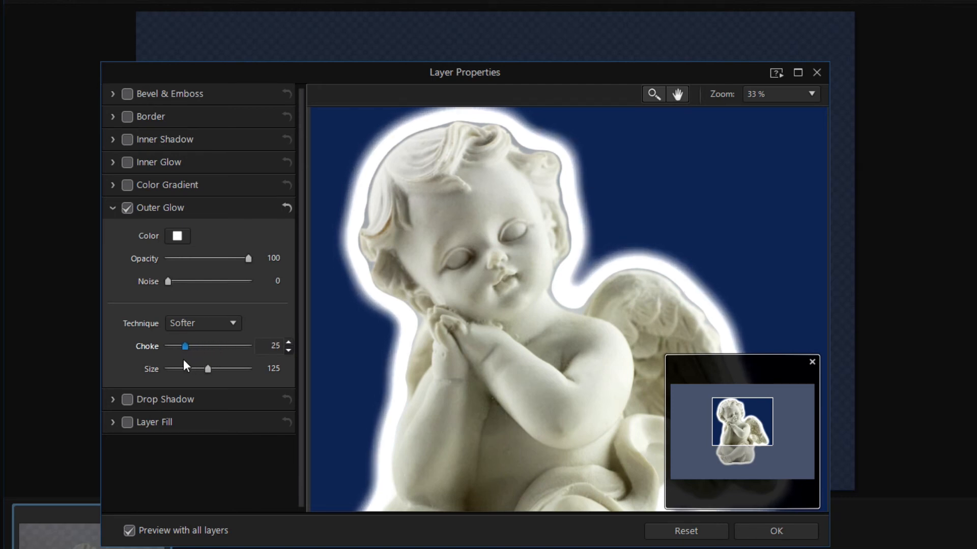
{"action": "left_click_drag", "start_coordinate": [184, 346], "coordinate": [235, 346]}
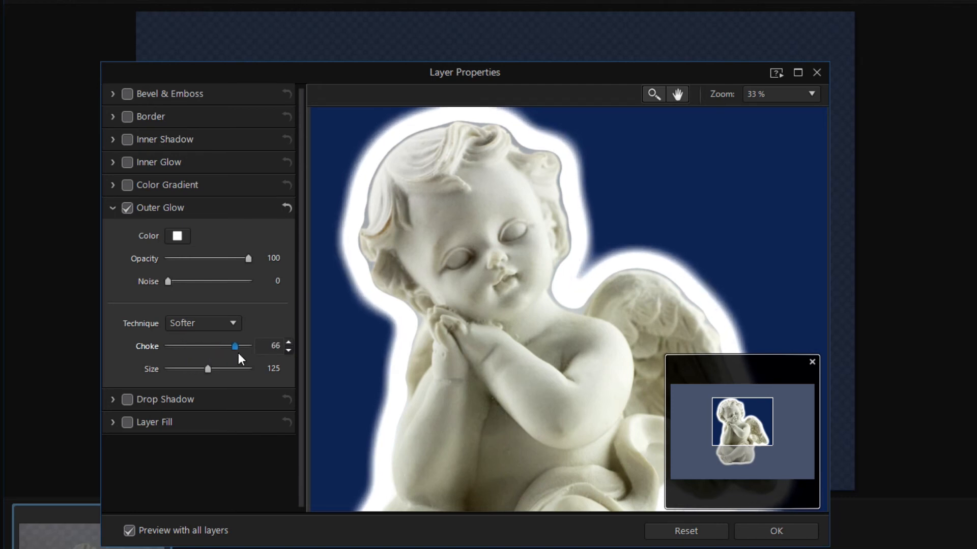
{"action": "left_click_drag", "start_coordinate": [235, 346], "coordinate": [233, 346]}
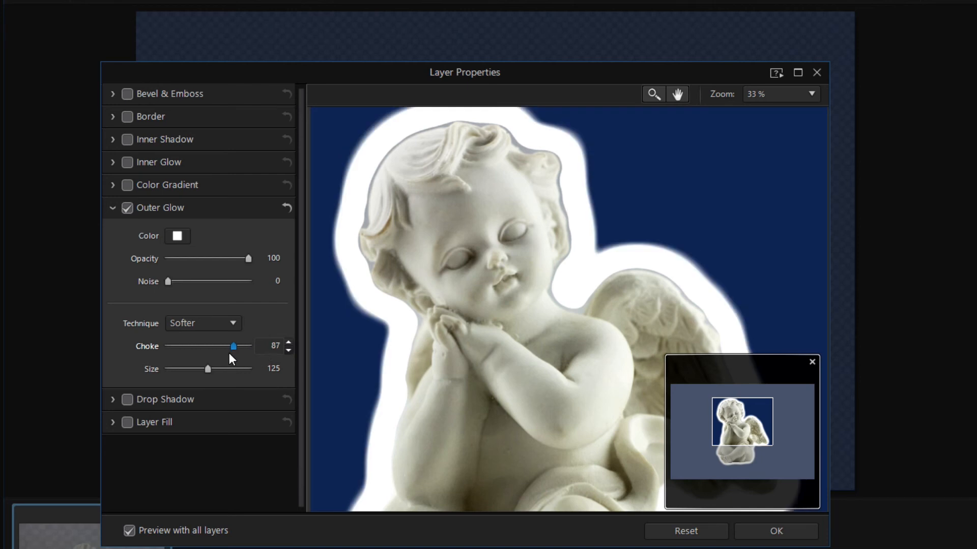
{"action": "left_click_drag", "start_coordinate": [234, 346], "coordinate": [197, 346]}
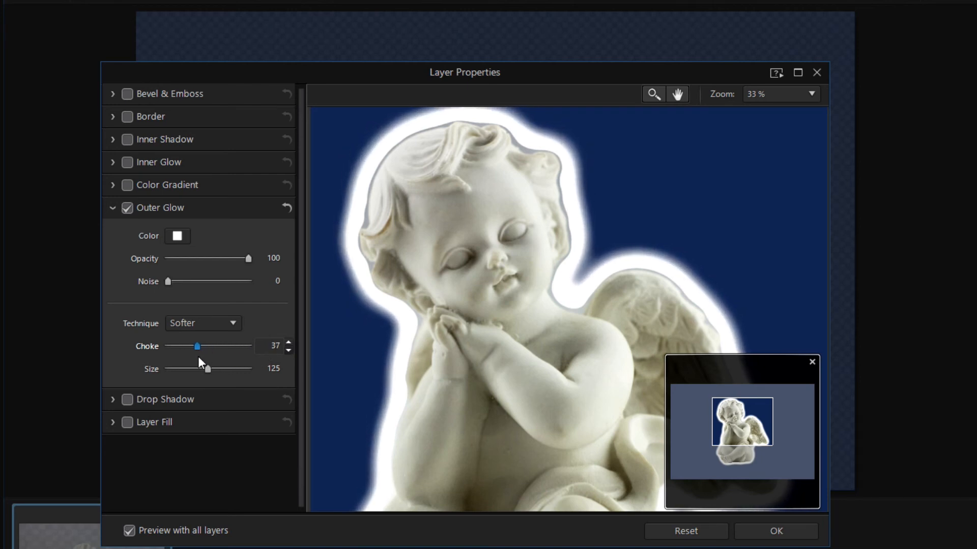
{"action": "left_click_drag", "start_coordinate": [198, 346], "coordinate": [207, 345]}
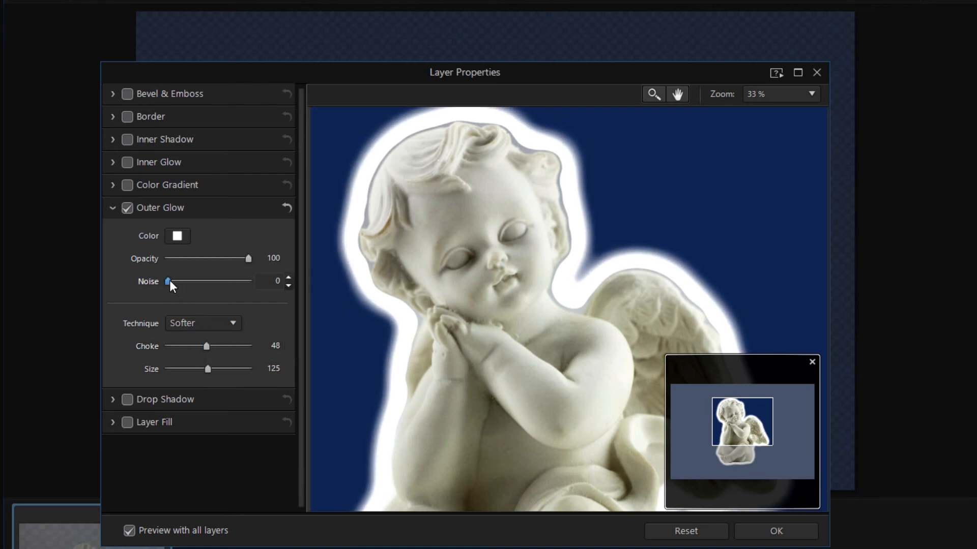
Try green and then magenta as the outer glow colour.
{"action": "left_click", "coordinate": [178, 236]}
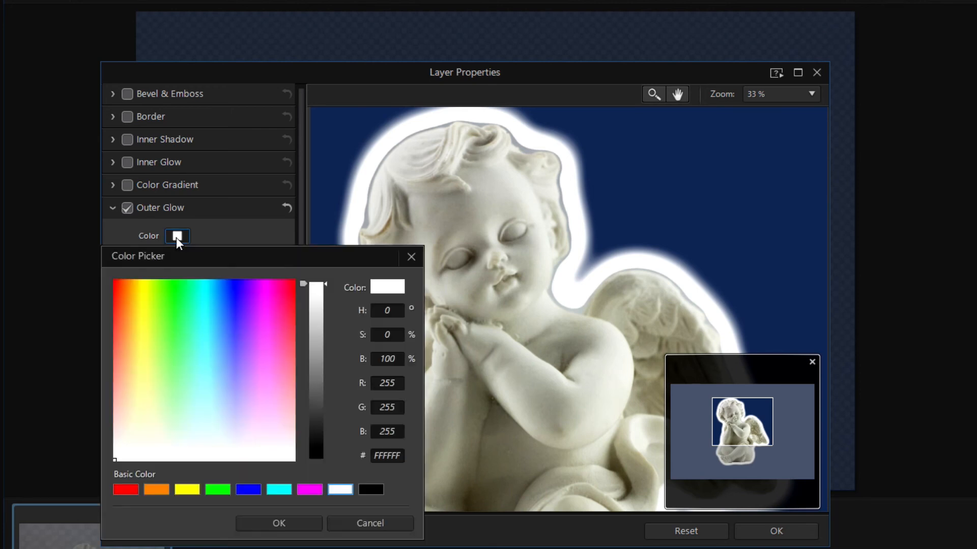
{"action": "left_click", "coordinate": [179, 310]}
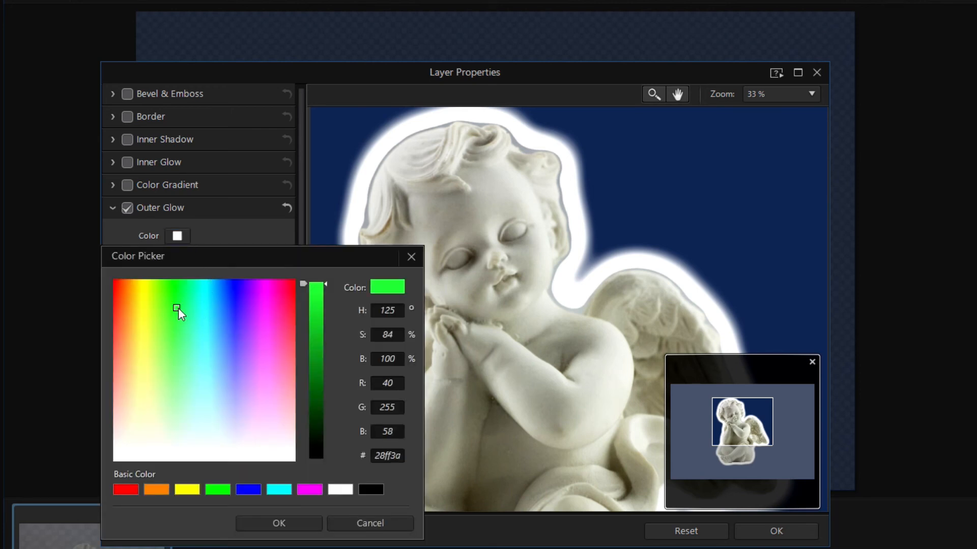
{"action": "left_click", "coordinate": [264, 307]}
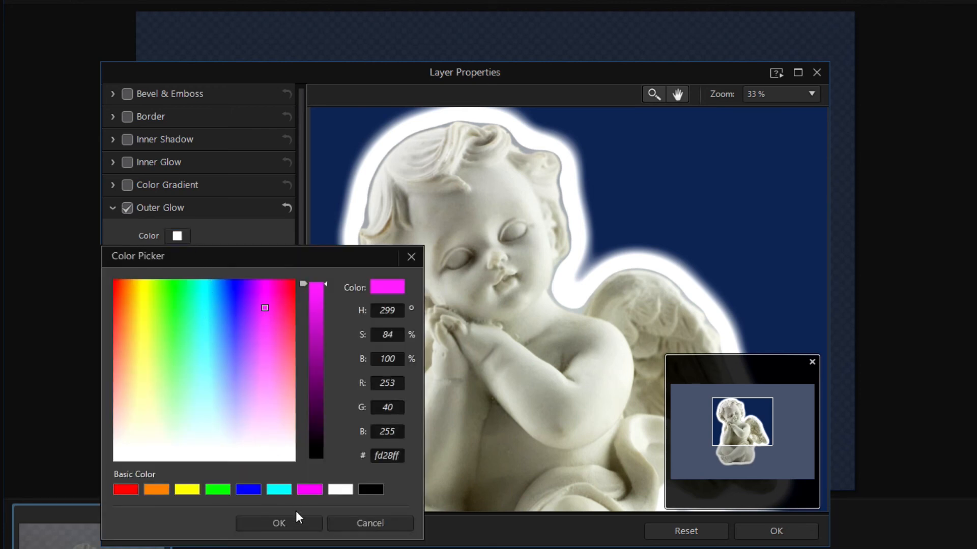
{"action": "left_click", "coordinate": [278, 523]}
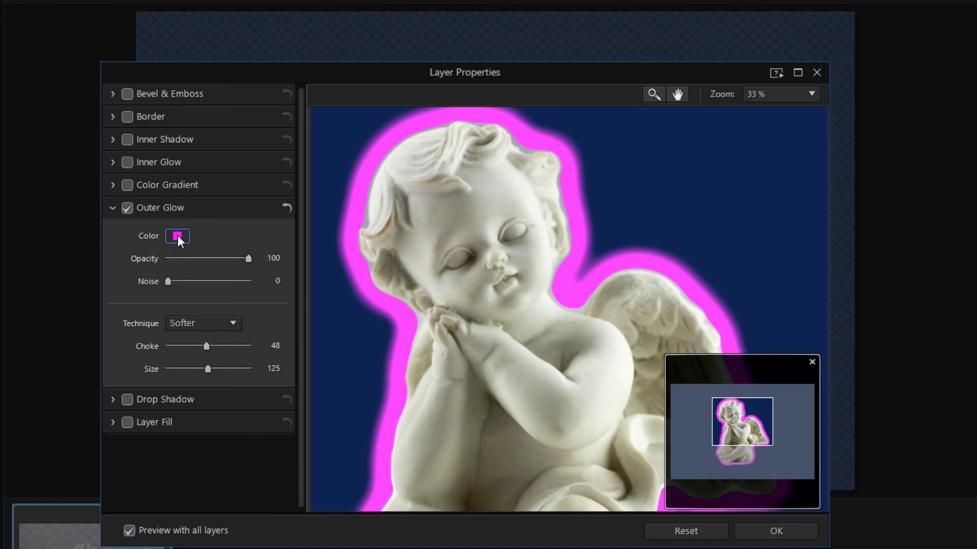
Return the glow colour to white and confirm Layer Properties with OK.
{"action": "left_click", "coordinate": [177, 236]}
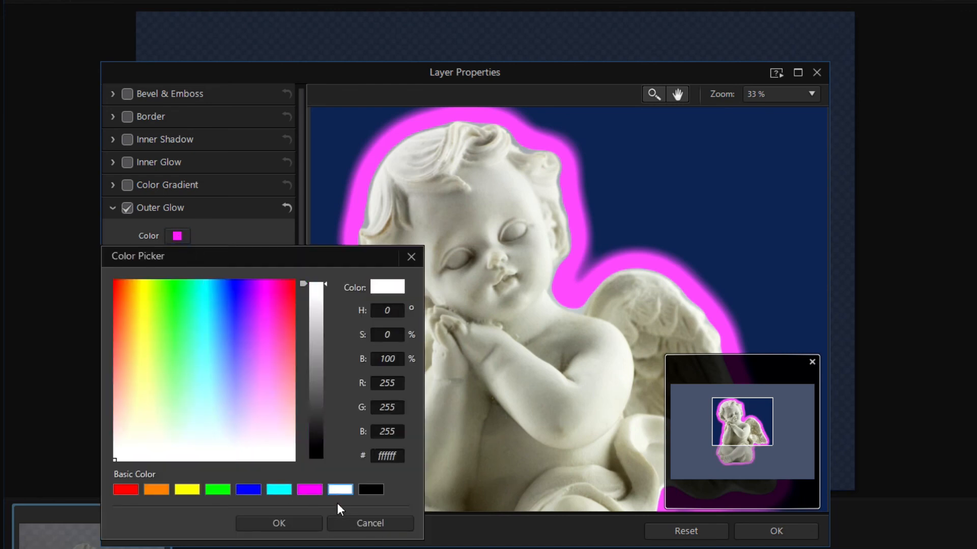
{"action": "left_click", "coordinate": [279, 523]}
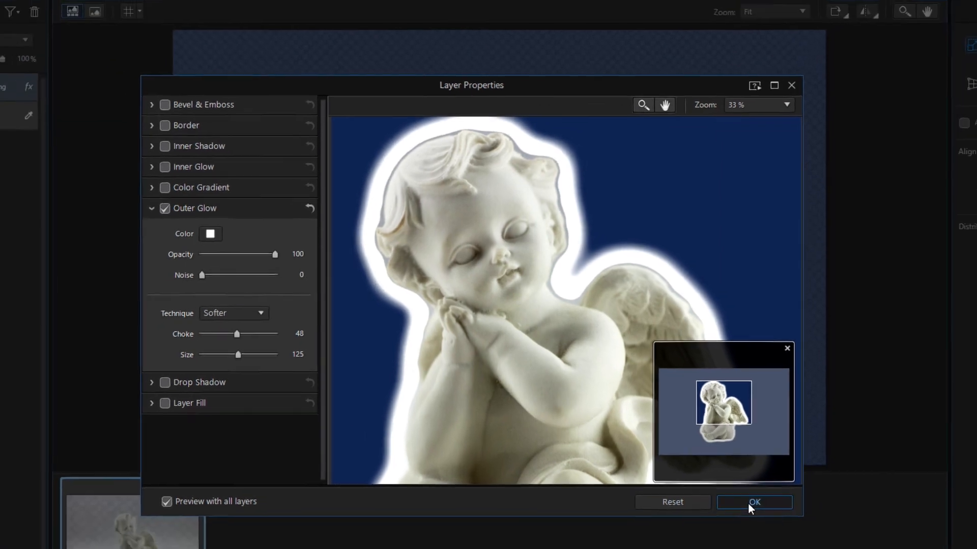
{"action": "left_click", "coordinate": [754, 502]}
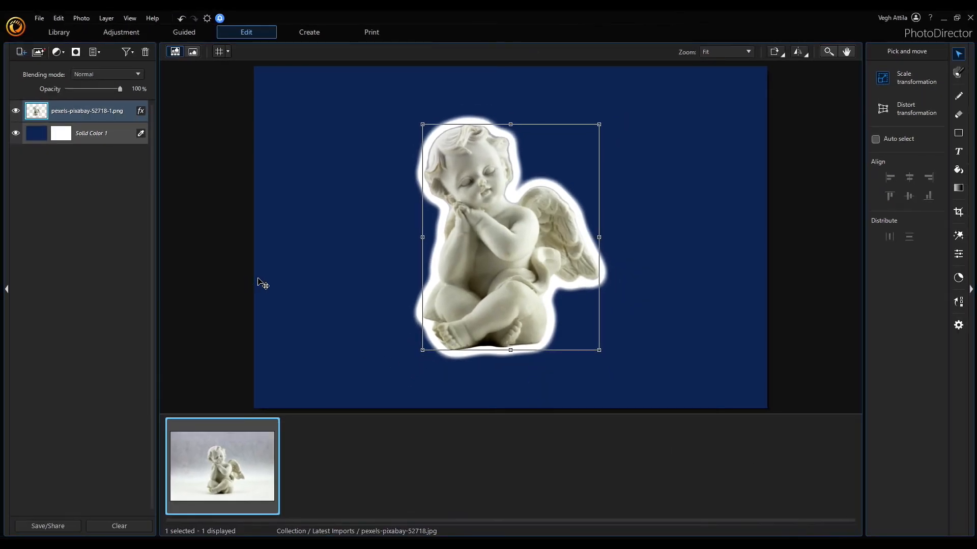